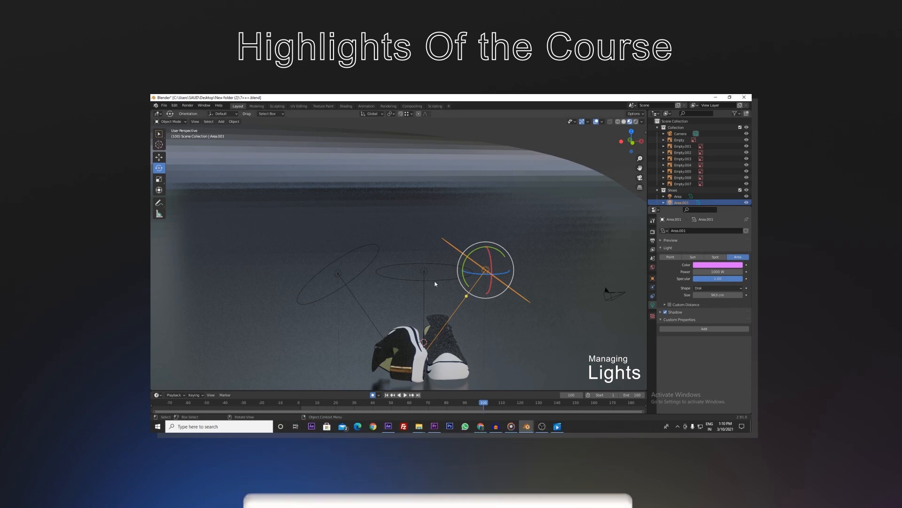
- Watch the Blender lighting highlight clips, then open the 'kreative kingdom' YouTube results
{"action": "left_click", "coordinate": [678, 197]}
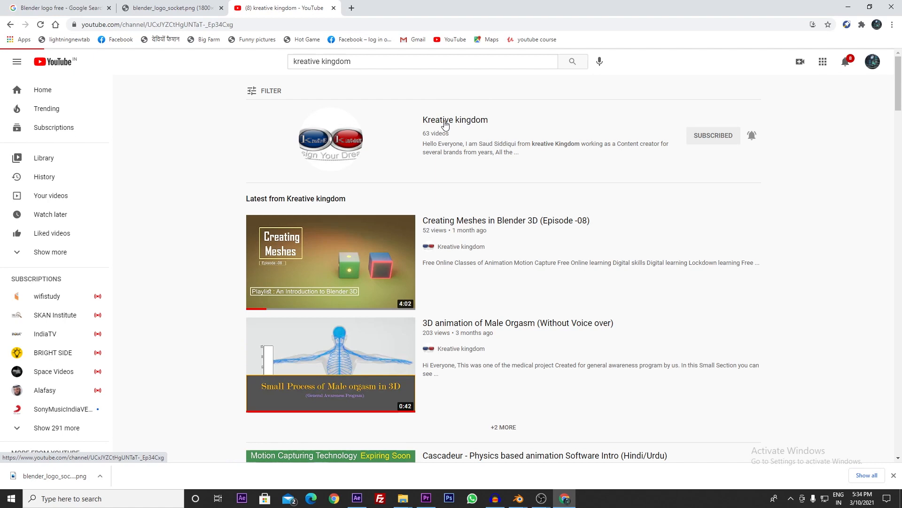
- Visit the Kreative kingdom channel and Play All on 'An Introduction to Blender 3D'
{"action": "left_click", "coordinate": [334, 259]}
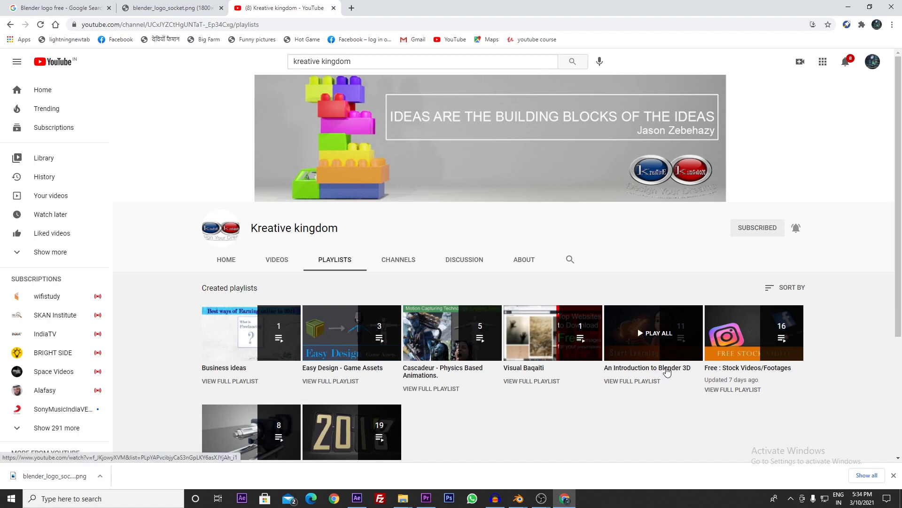
{"action": "left_click", "coordinate": [653, 333]}
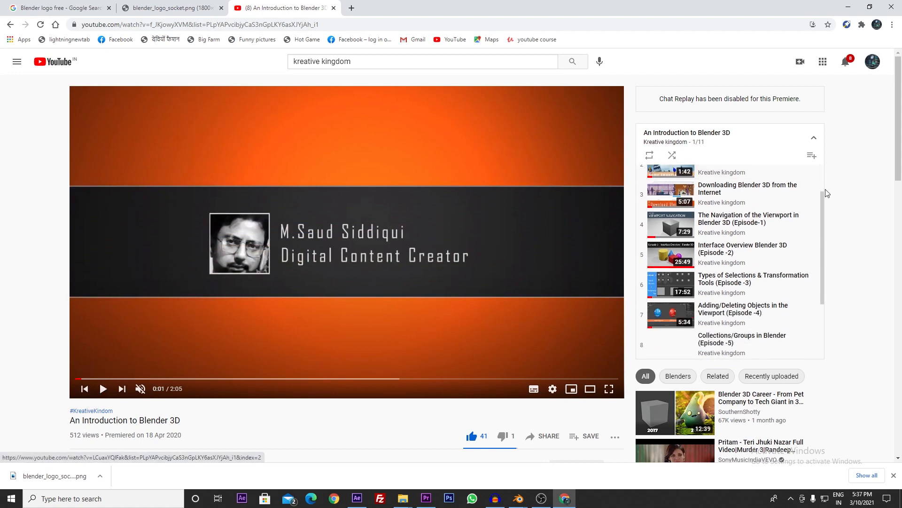
{"action": "scroll", "scroll_direction": "down", "scroll_amount": 3}
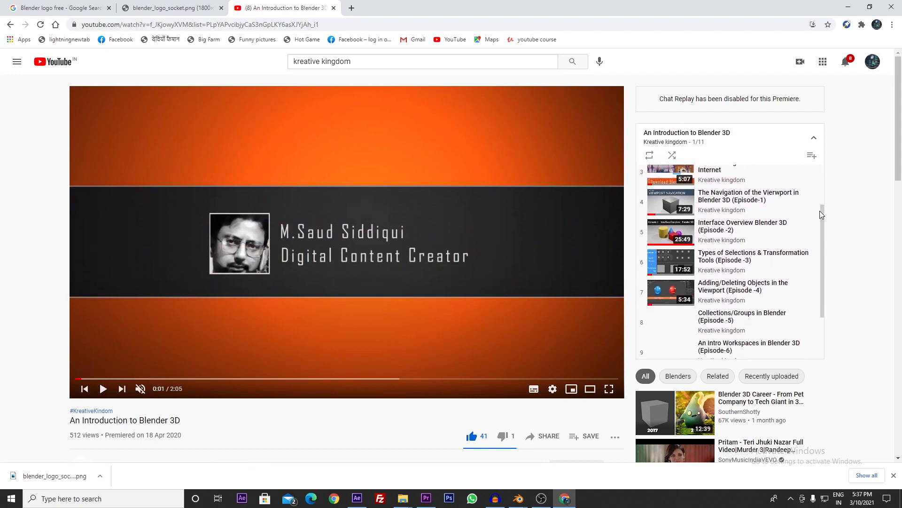